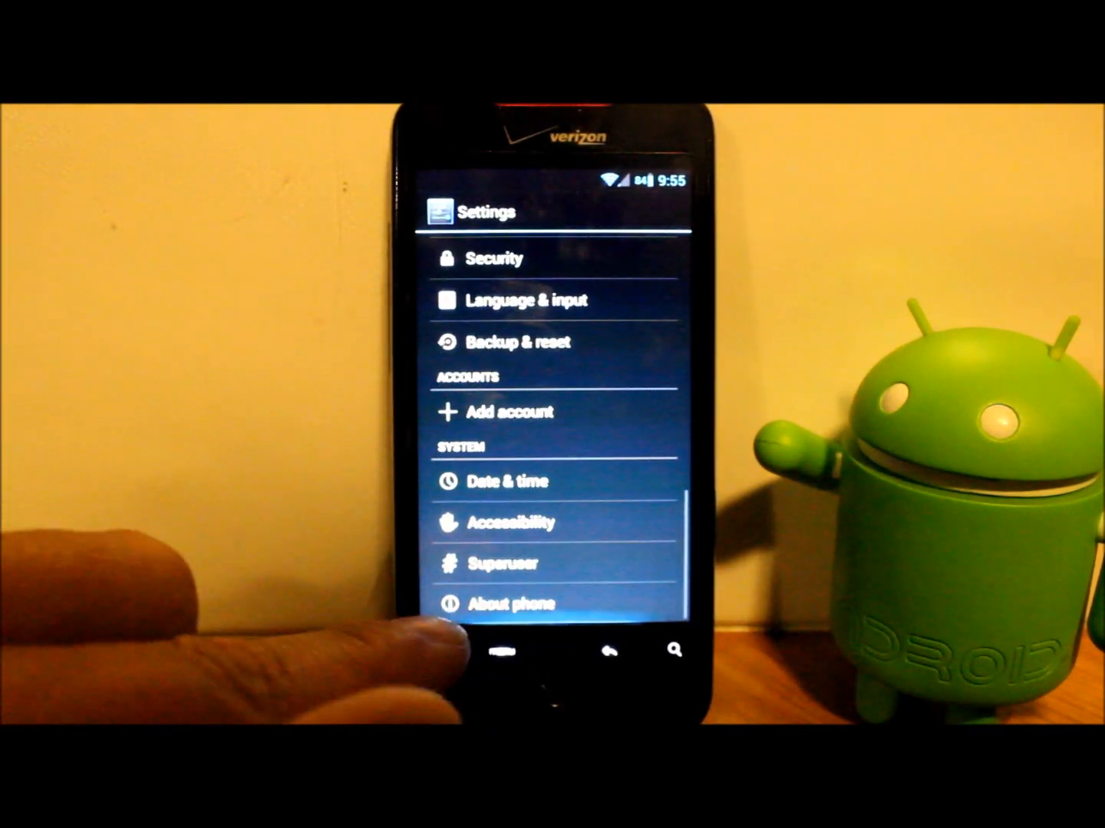
View the device information page, return to Settings and pull down the quick settings tiles
left_click(515, 605)
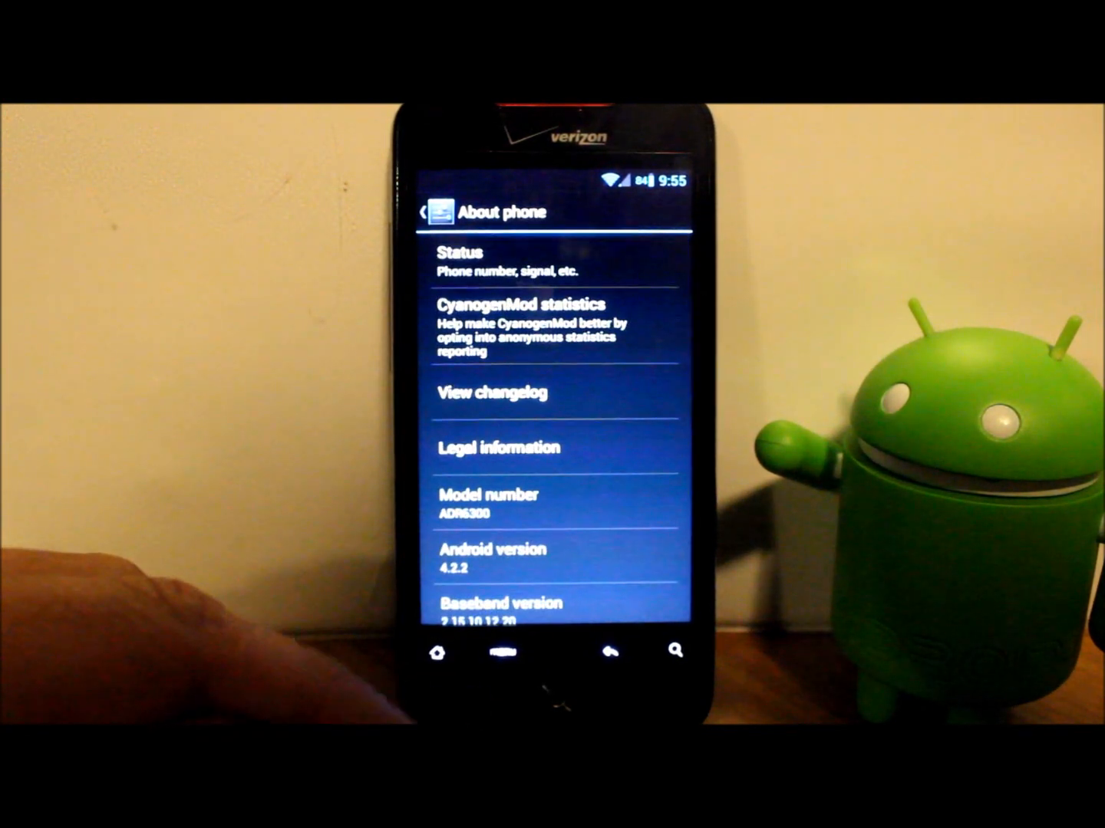
left_click(442, 212)
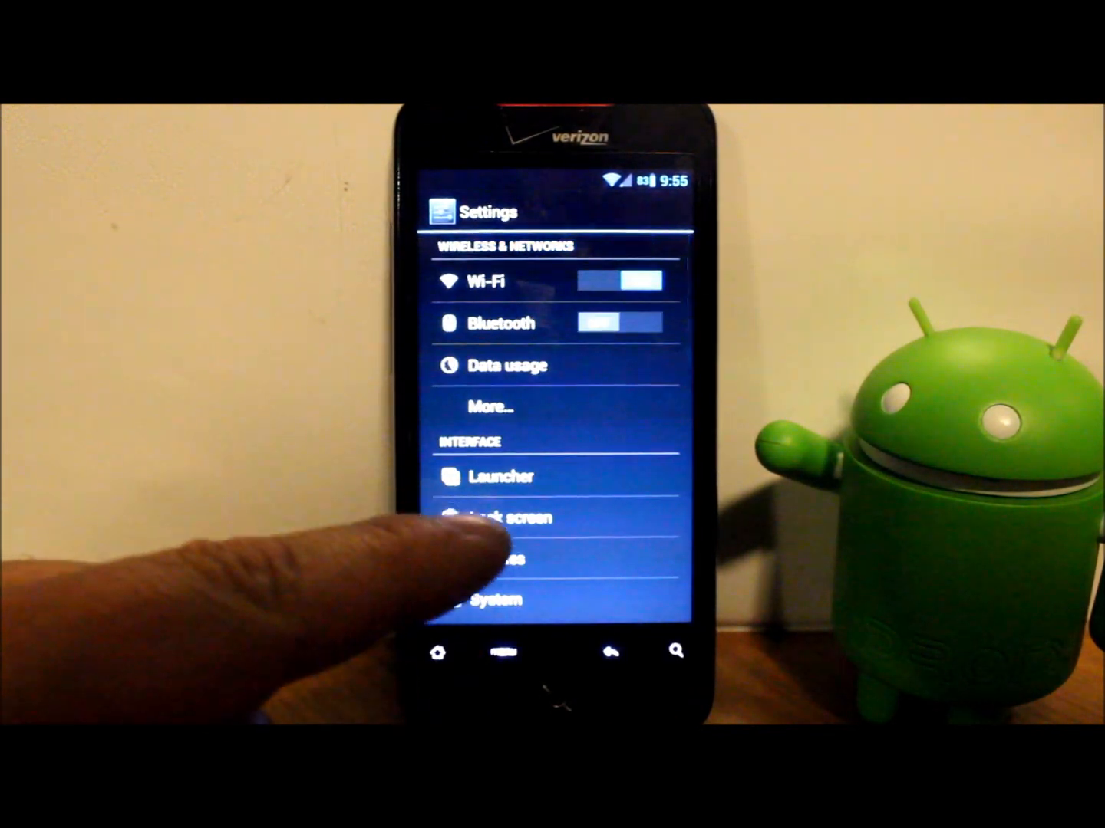
scroll("up", 3)
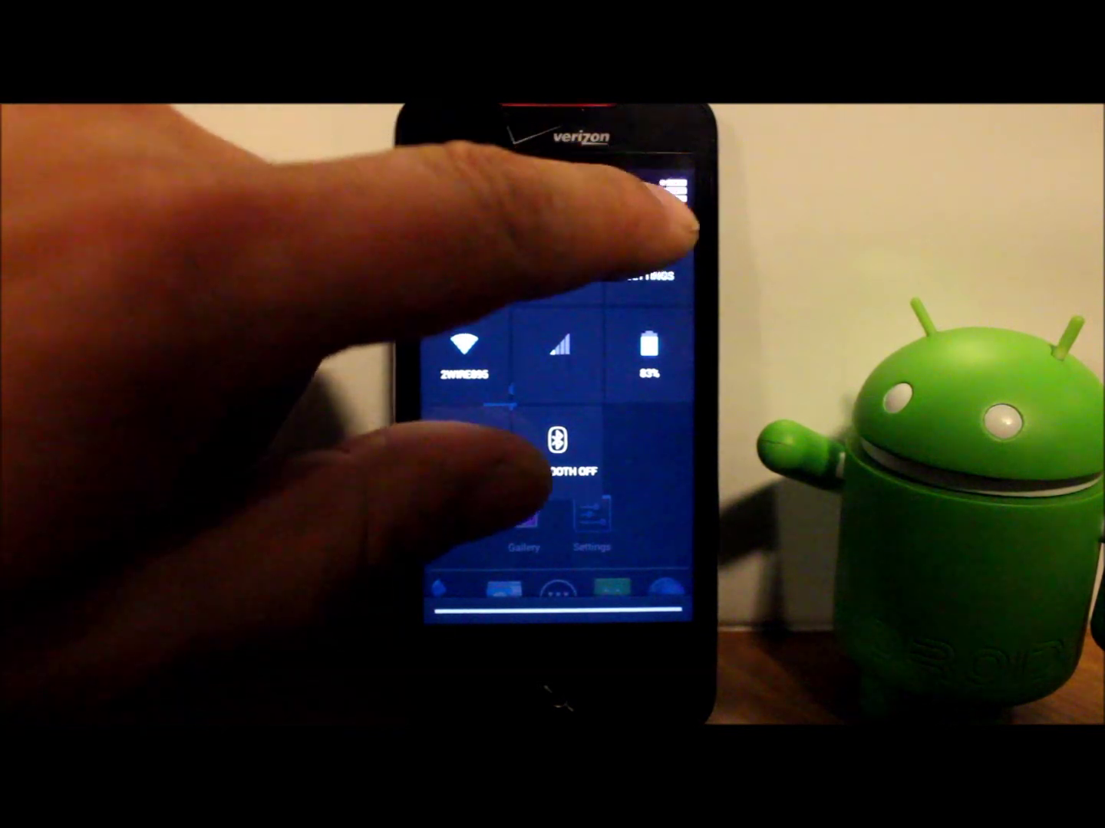
Close the quick settings panel and show the app drawer with Apollo, Browser, DSP Manager and Torch
left_click(593, 548)
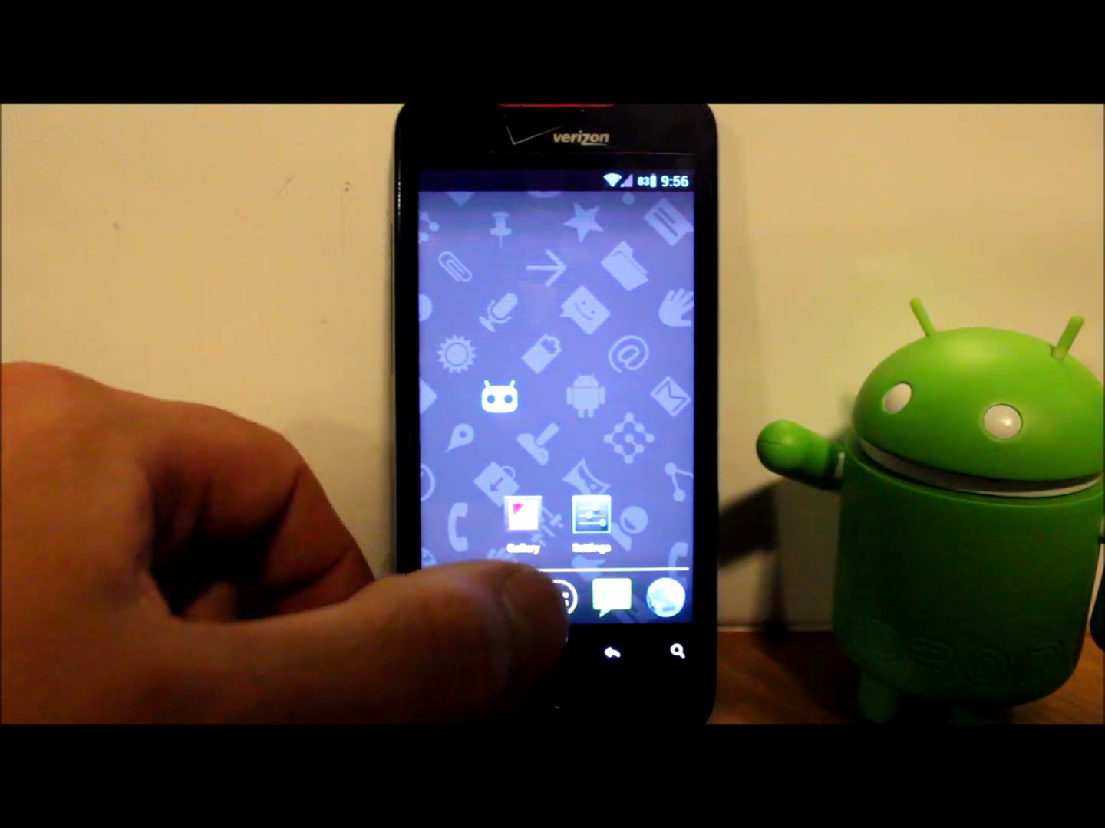
left_click(586, 596)
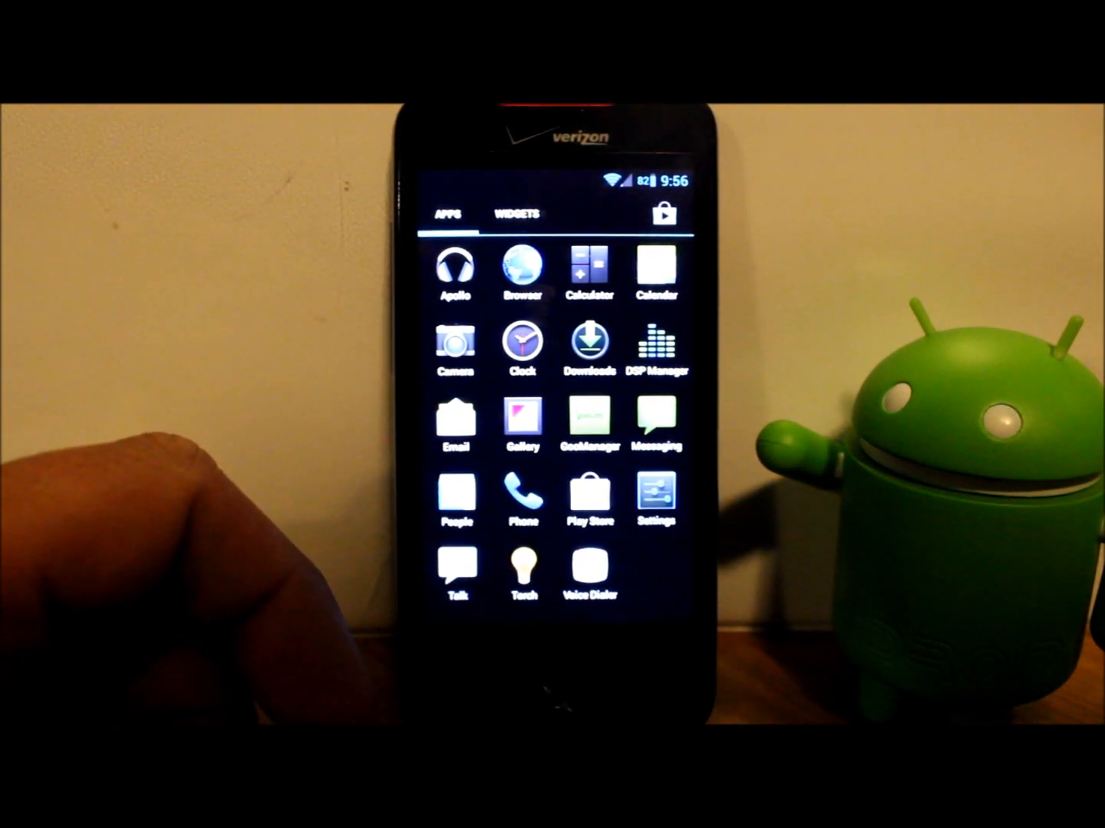
Browse the Widgets tab, switch back to Apps and return to the home screen clock
left_click(516, 215)
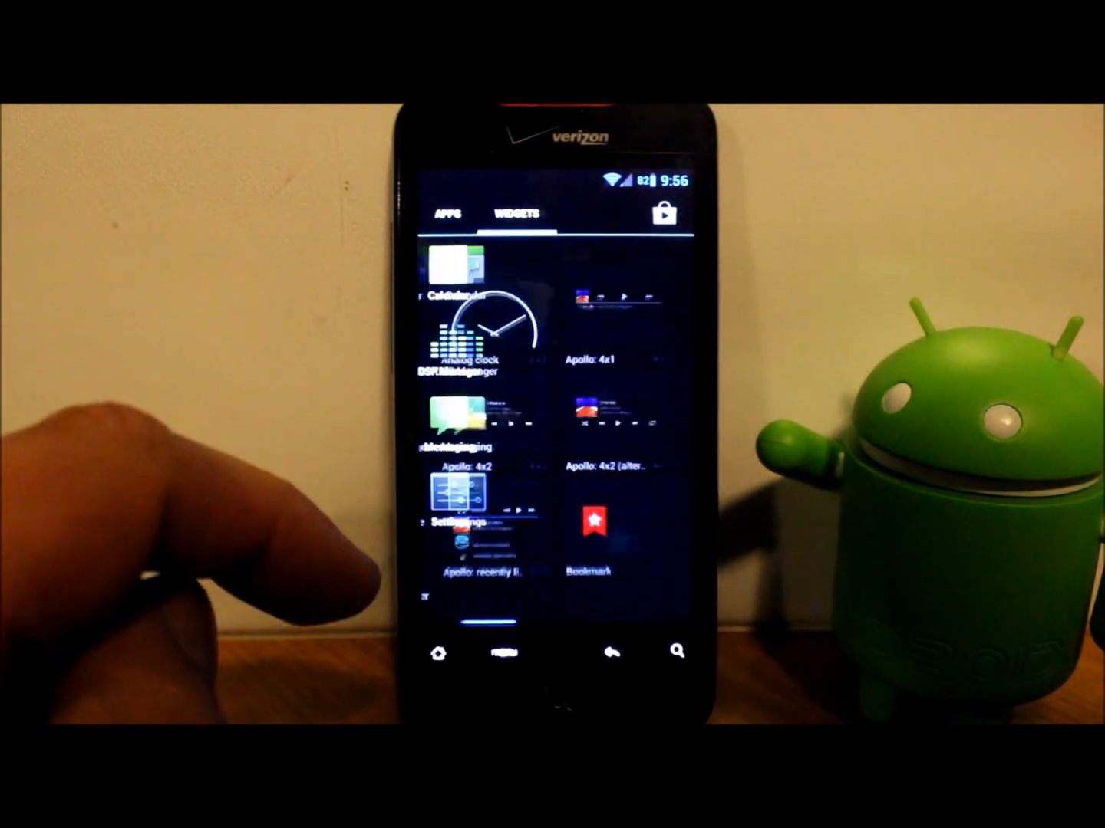
left_click(444, 214)
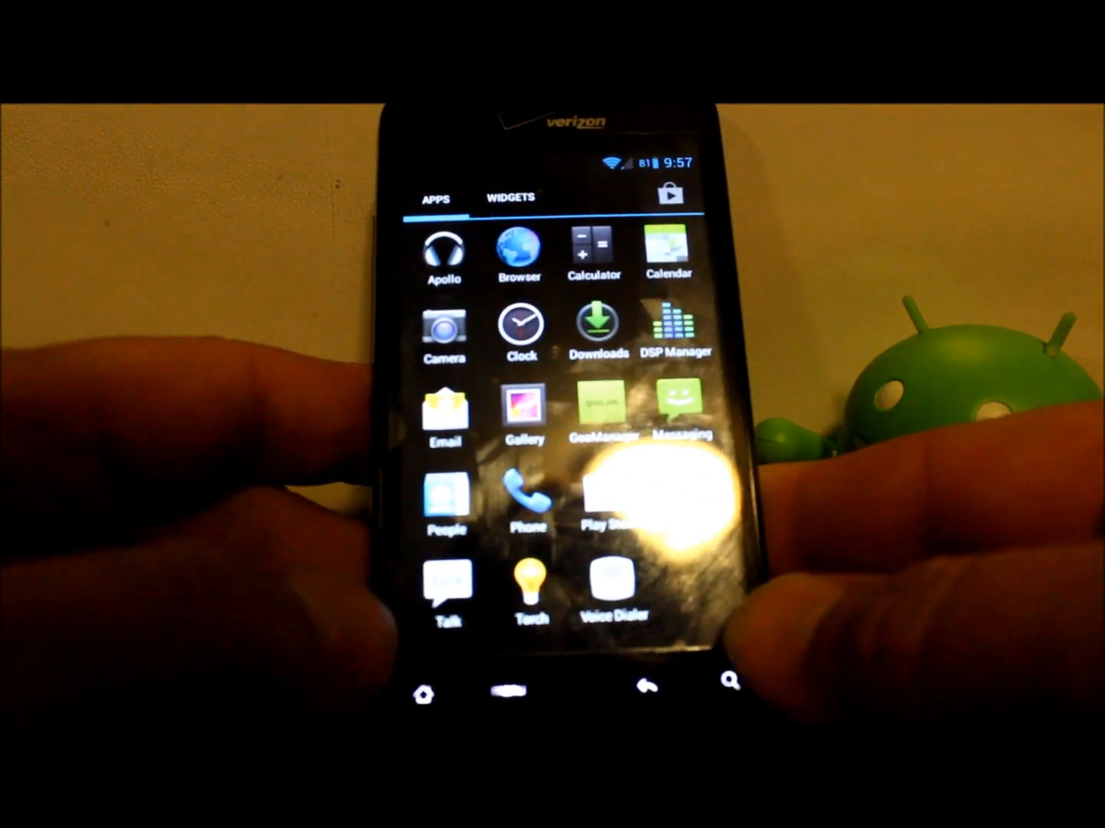
left_click(443, 688)
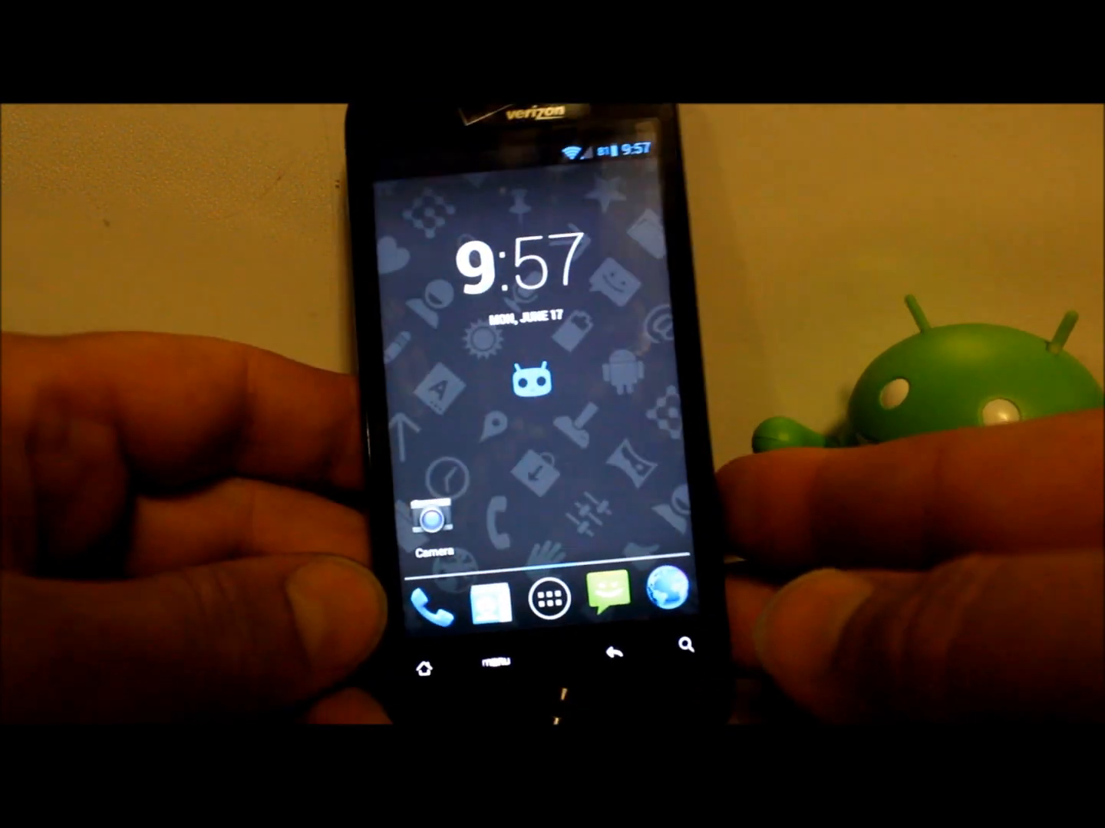